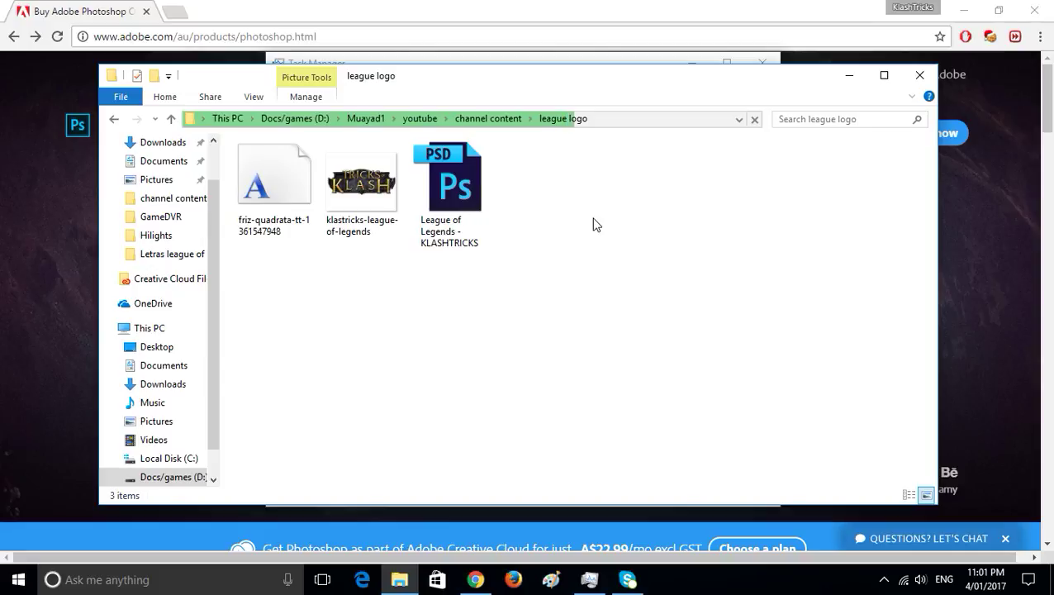
pyautogui.moveTo(604, 312)
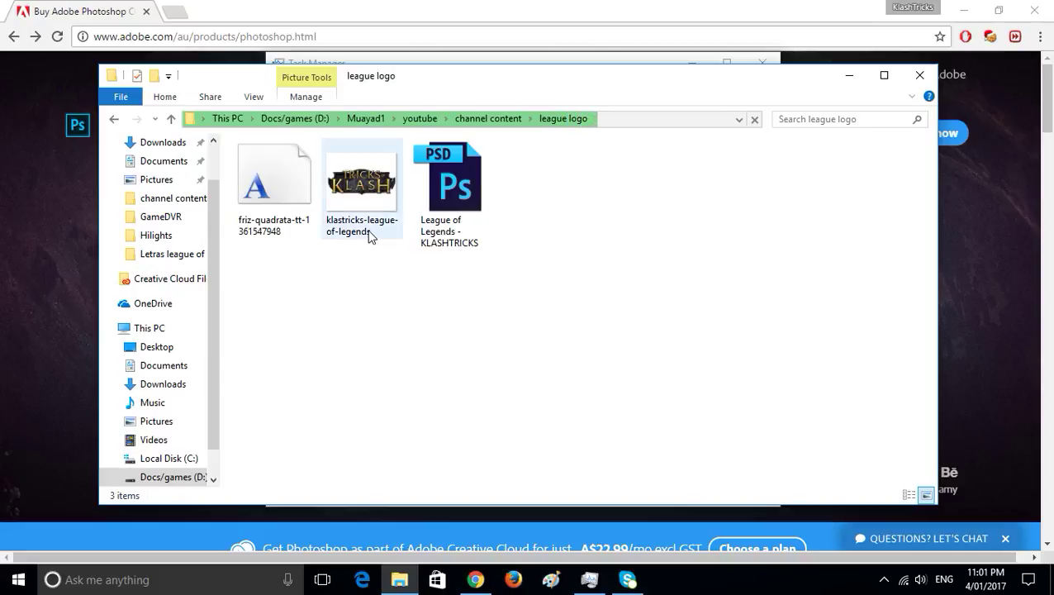
pyautogui.moveTo(362, 182)
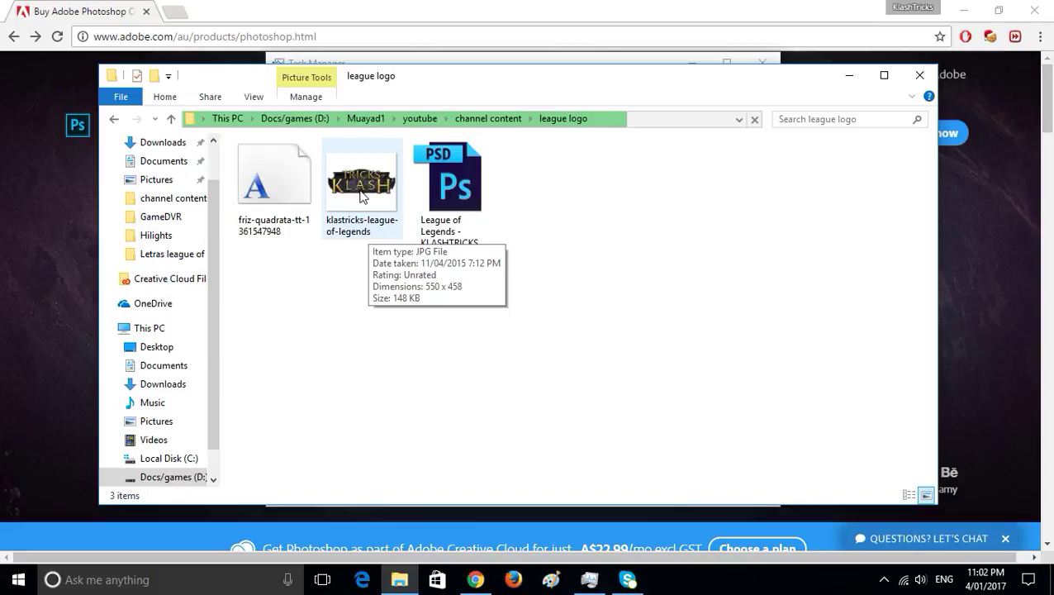
# Step: Preview the original Tricks of Klash JPG in the viewer
pyautogui.doubleClick(362, 176)
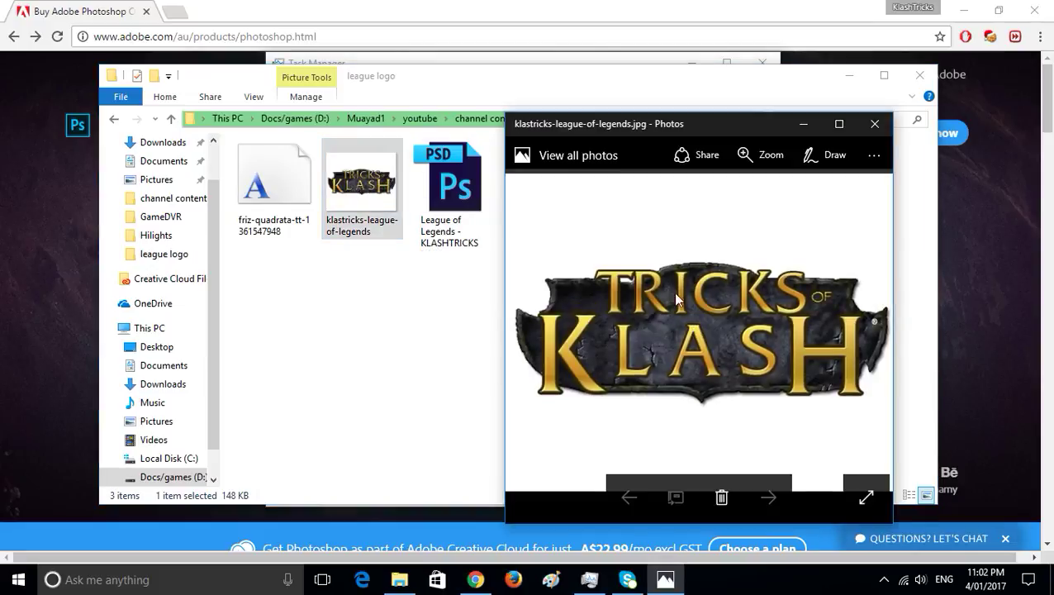
pyautogui.moveTo(729, 316)
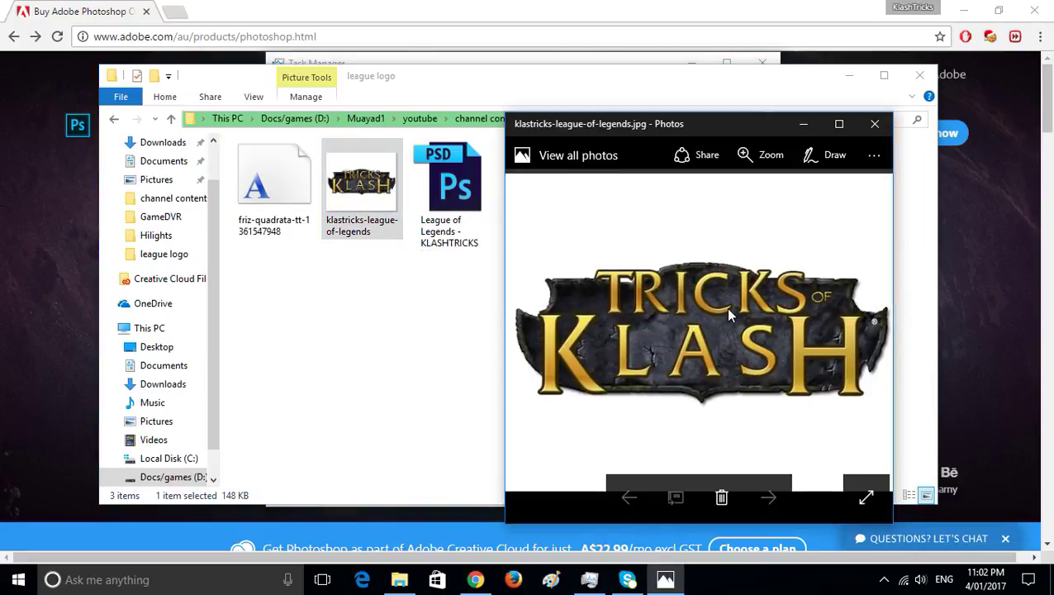
pyautogui.moveTo(736, 309)
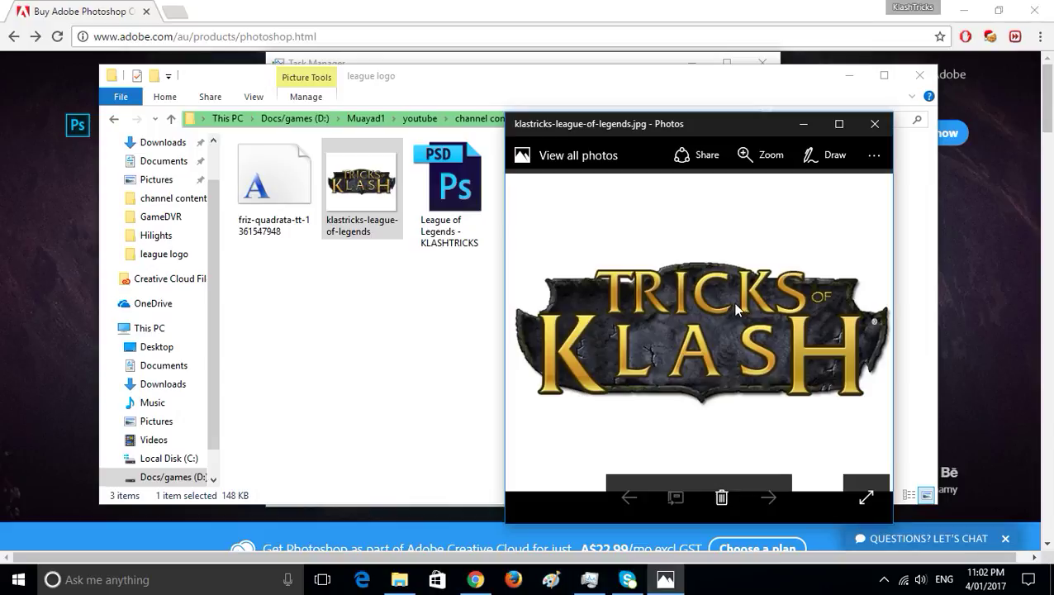
pyautogui.moveTo(738, 298)
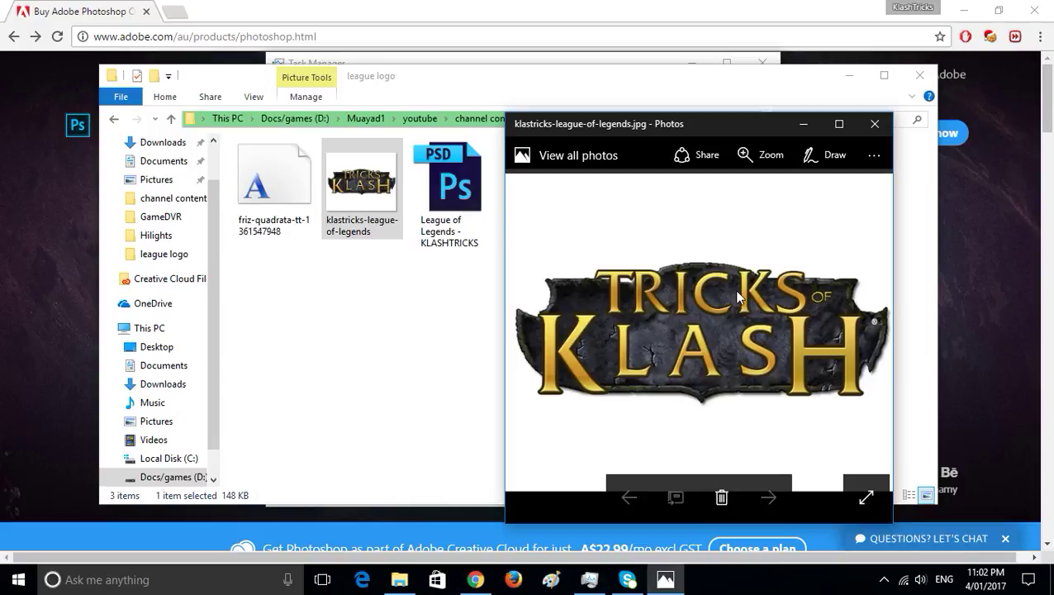
pyautogui.moveTo(630, 310)
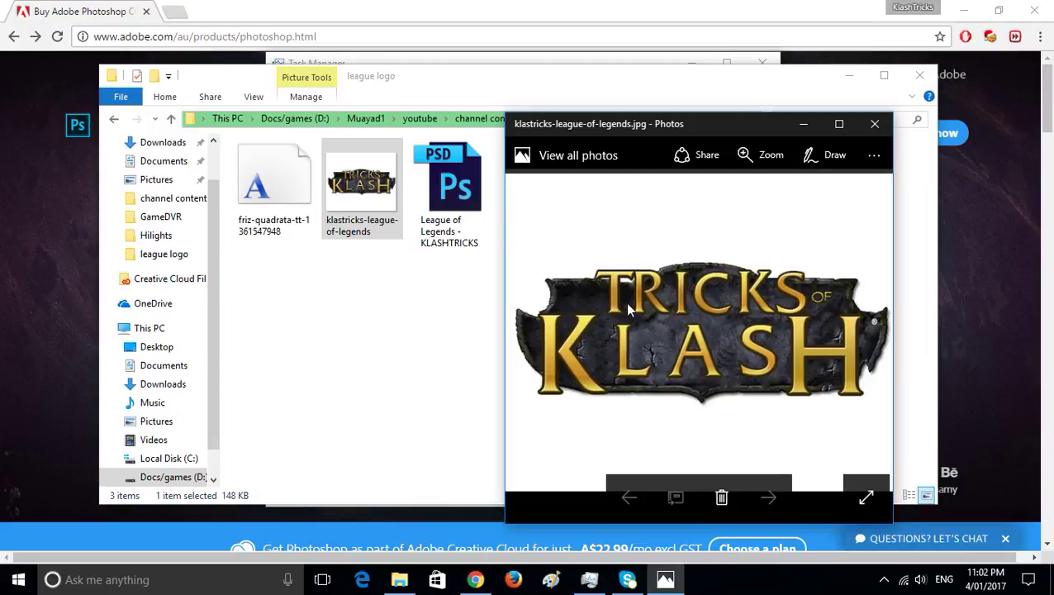
pyautogui.moveTo(579, 291)
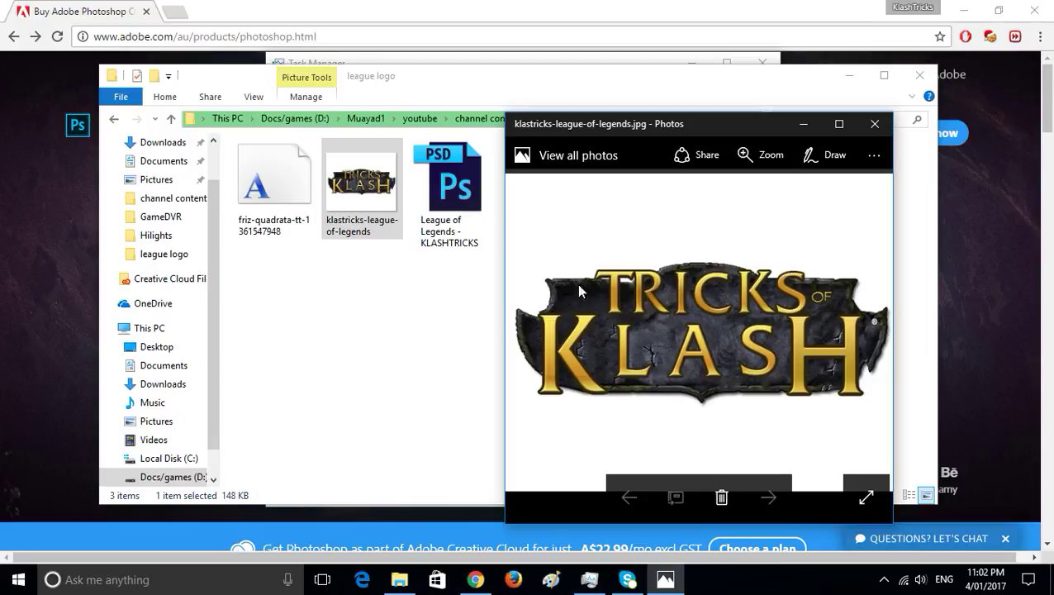
pyautogui.moveTo(884, 332)
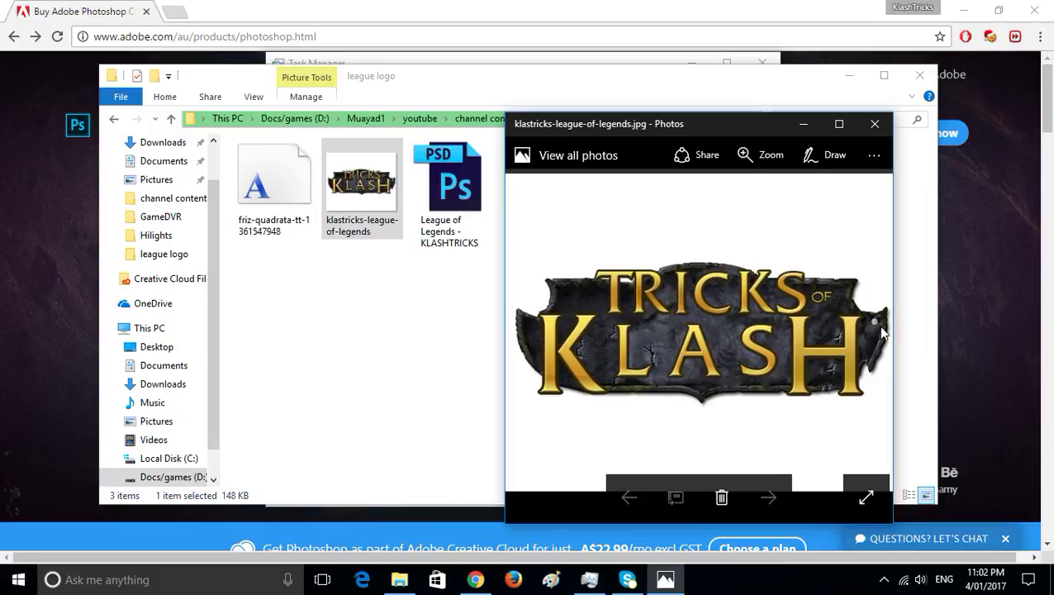
pyautogui.moveTo(706, 345)
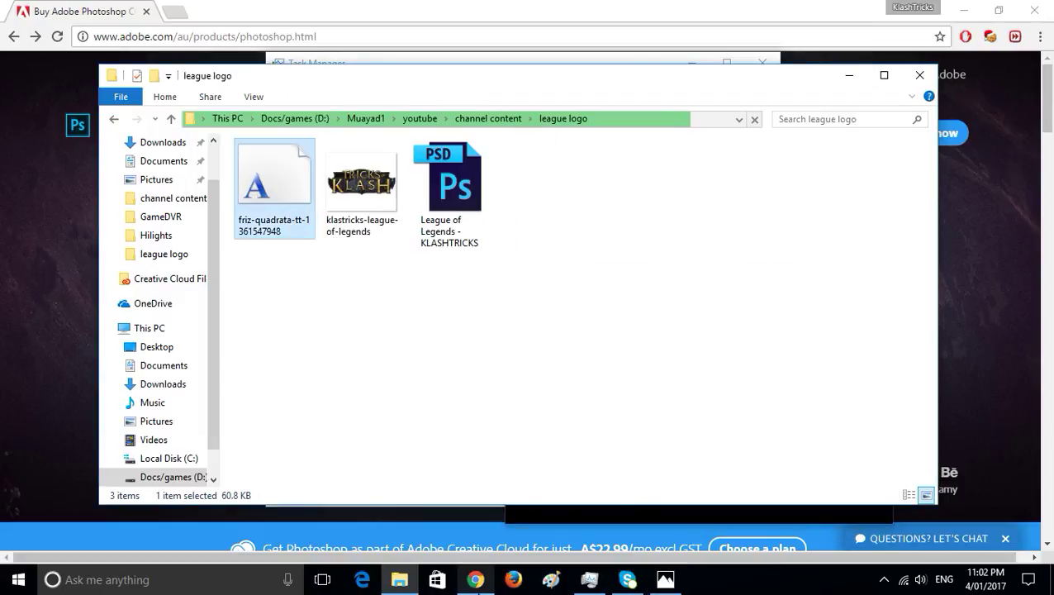
pyautogui.doubleClick(361, 179)
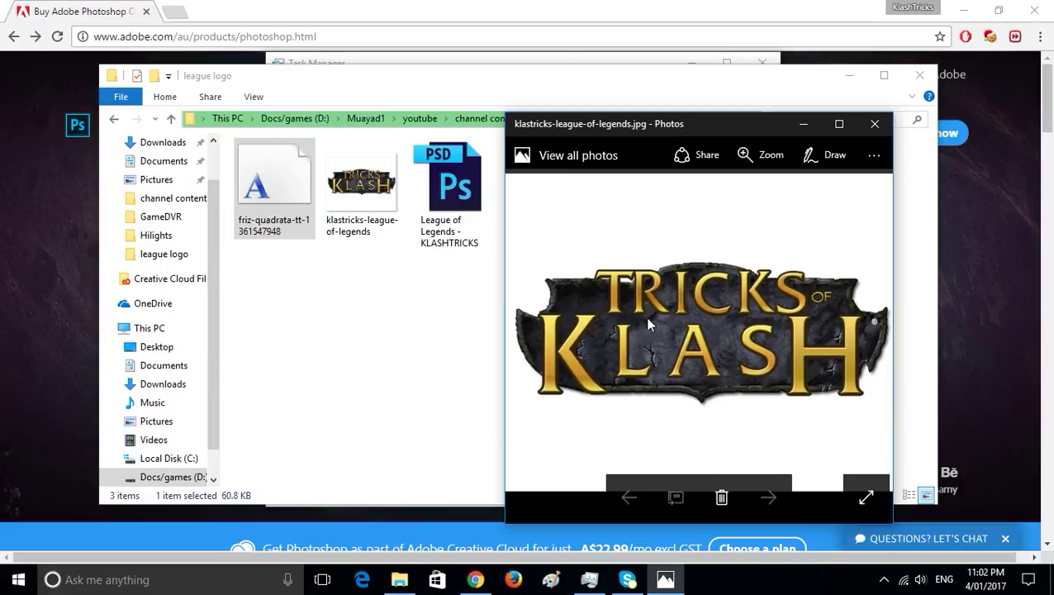
pyautogui.moveTo(694, 346)
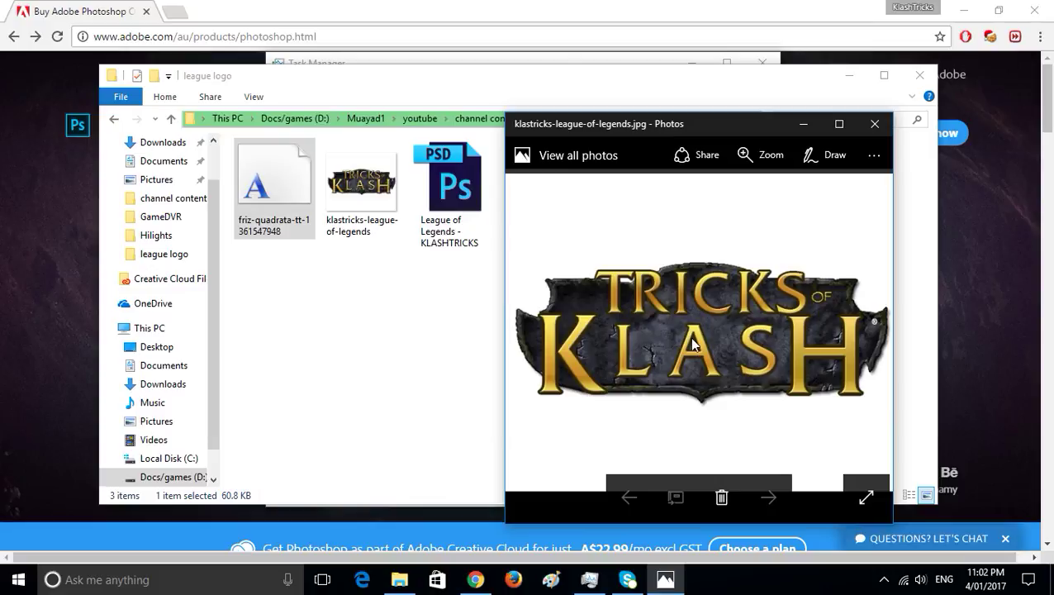
pyautogui.moveTo(696, 316)
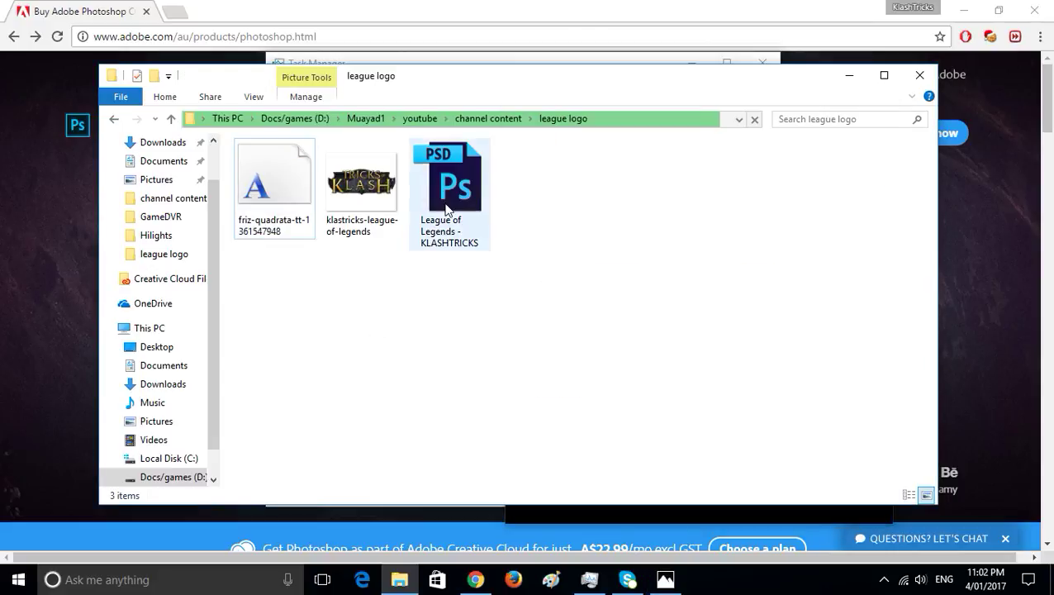
# Step: Launch the League of Legends KLASHTRICKS PSD project in Photoshop
pyautogui.click(450, 182)
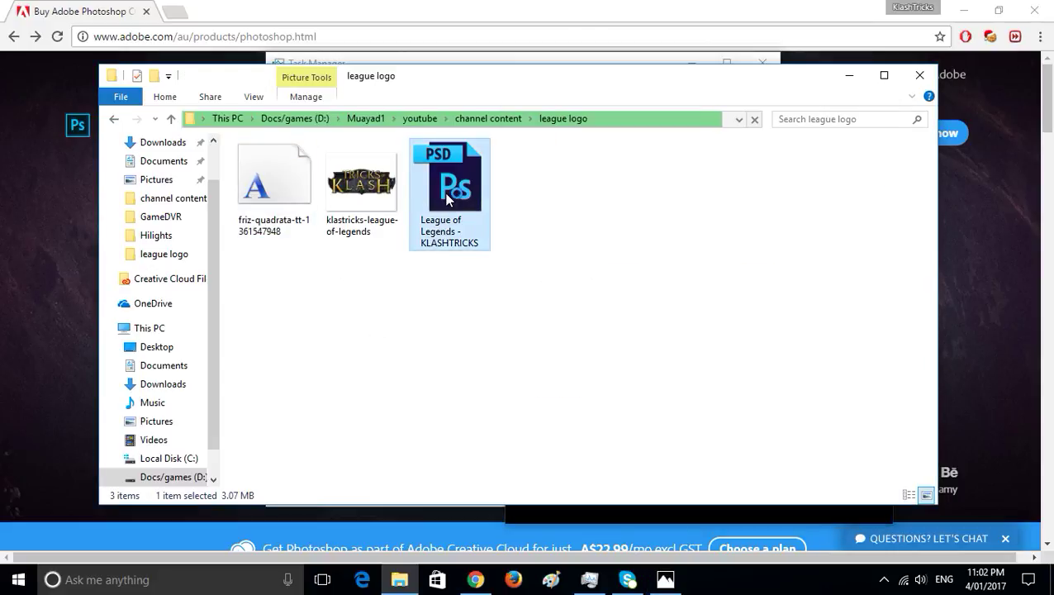
pyautogui.doubleClick(449, 173)
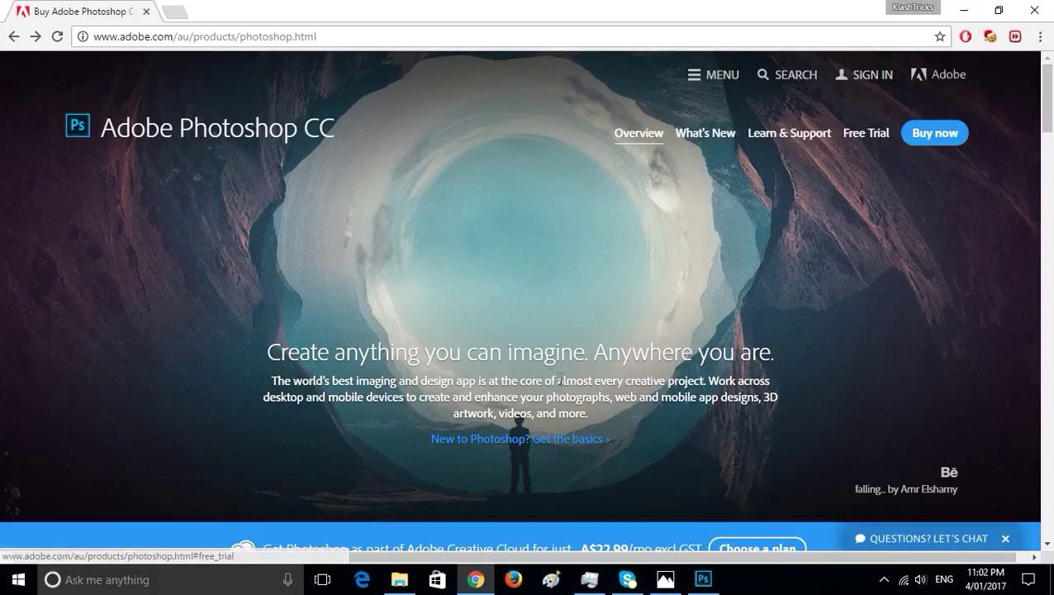
pyautogui.moveTo(553, 374)
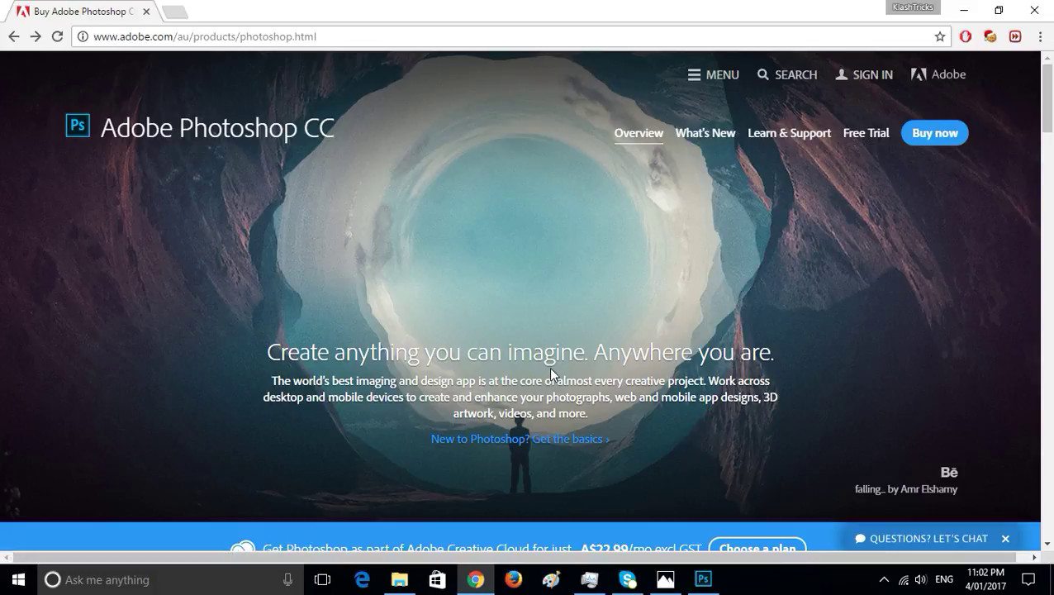
pyautogui.moveTo(617, 454)
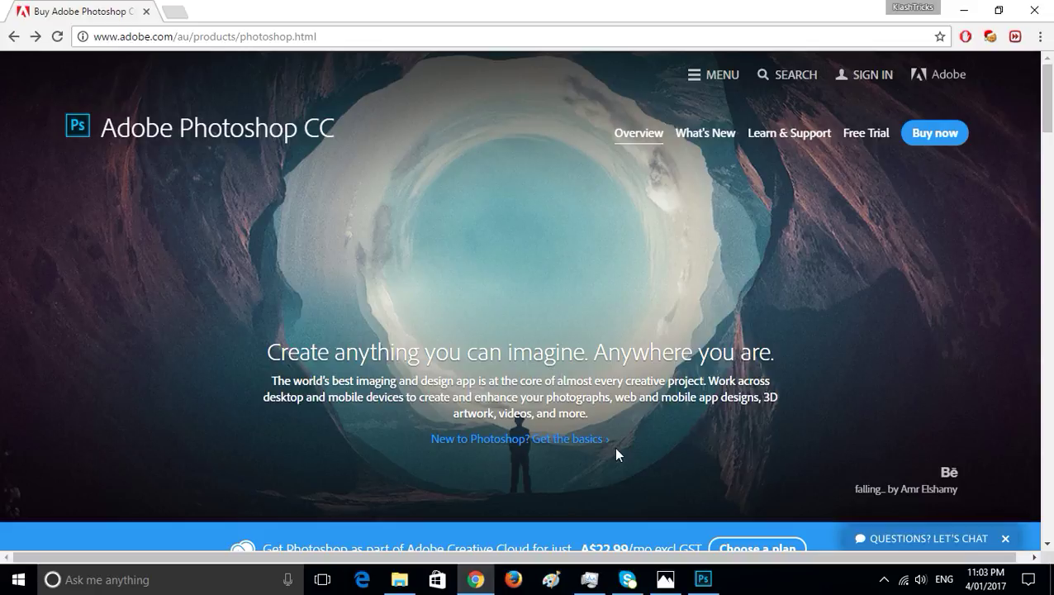
pyautogui.click(703, 578)
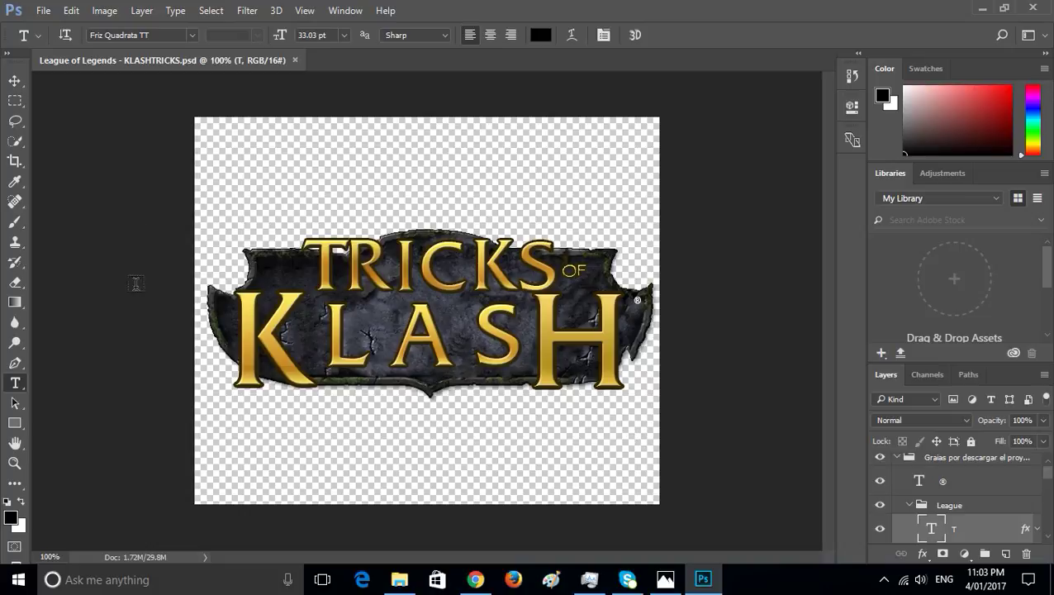
pyautogui.moveTo(360, 291)
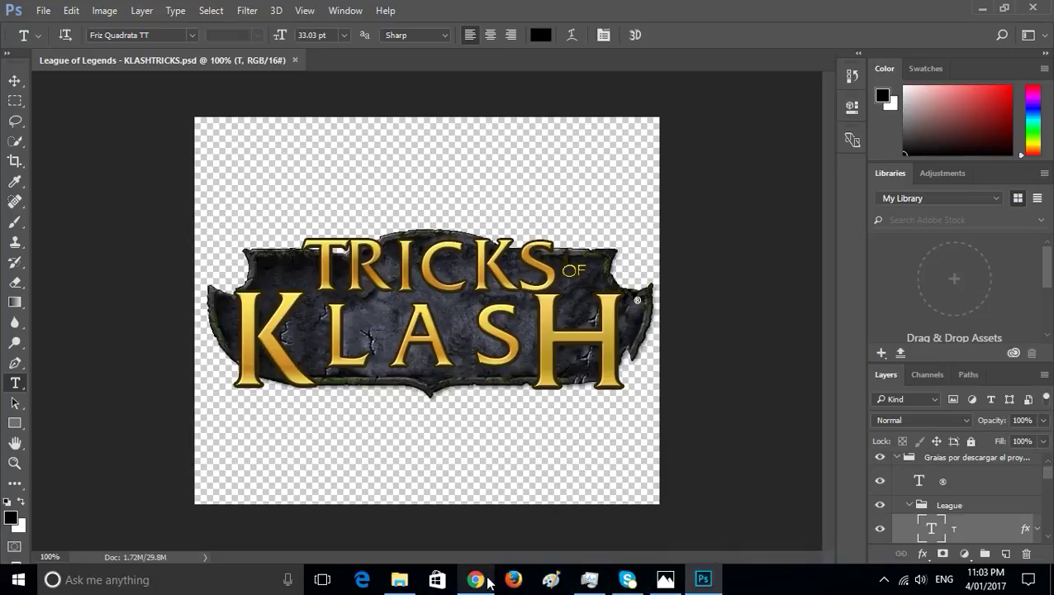
# Step: Bring the league logo folder back in front of Photoshop
pyautogui.click(399, 578)
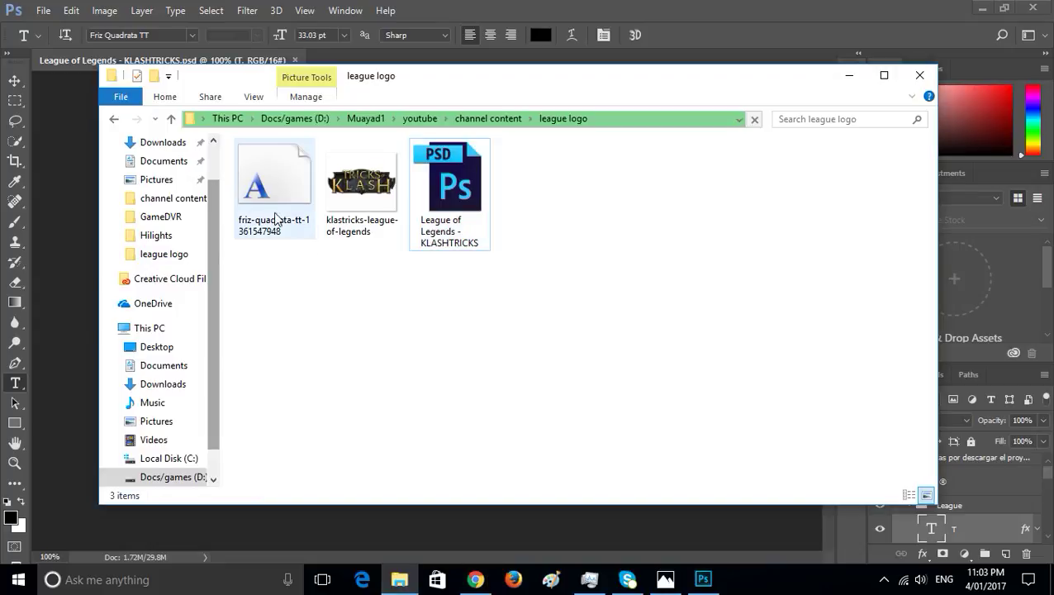
# Step: Install the Friz Quadrata TT font from the league logo folder and return to the folder
pyautogui.doubleClick(274, 173)
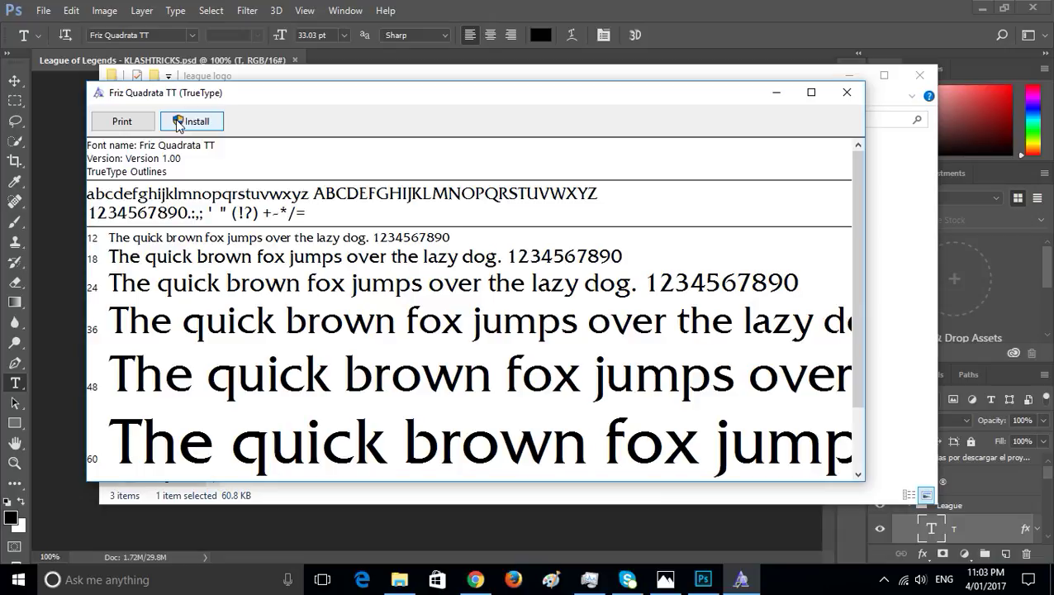
pyautogui.click(846, 91)
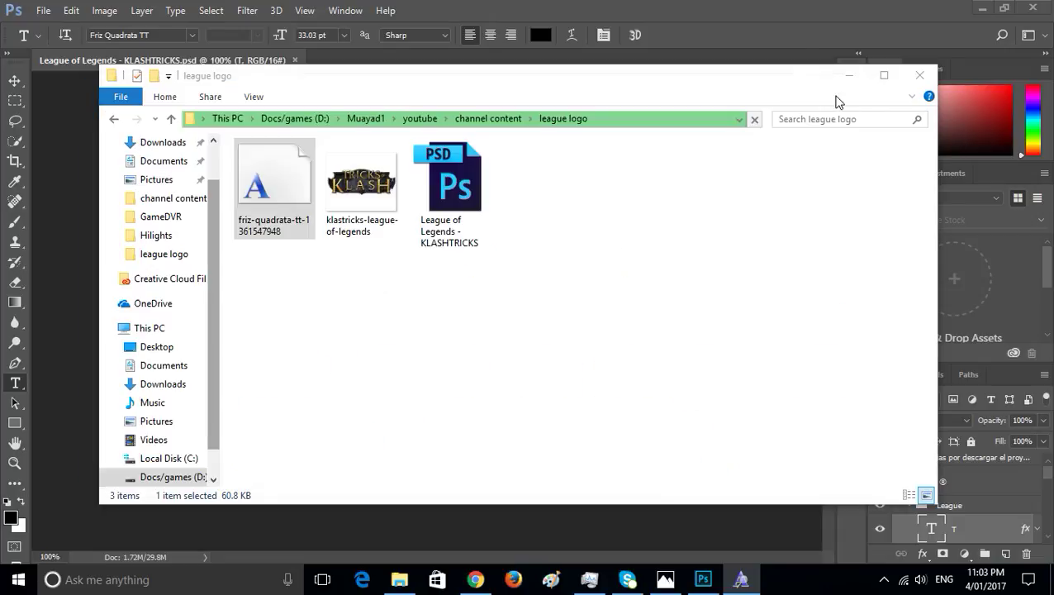
pyautogui.click(362, 180)
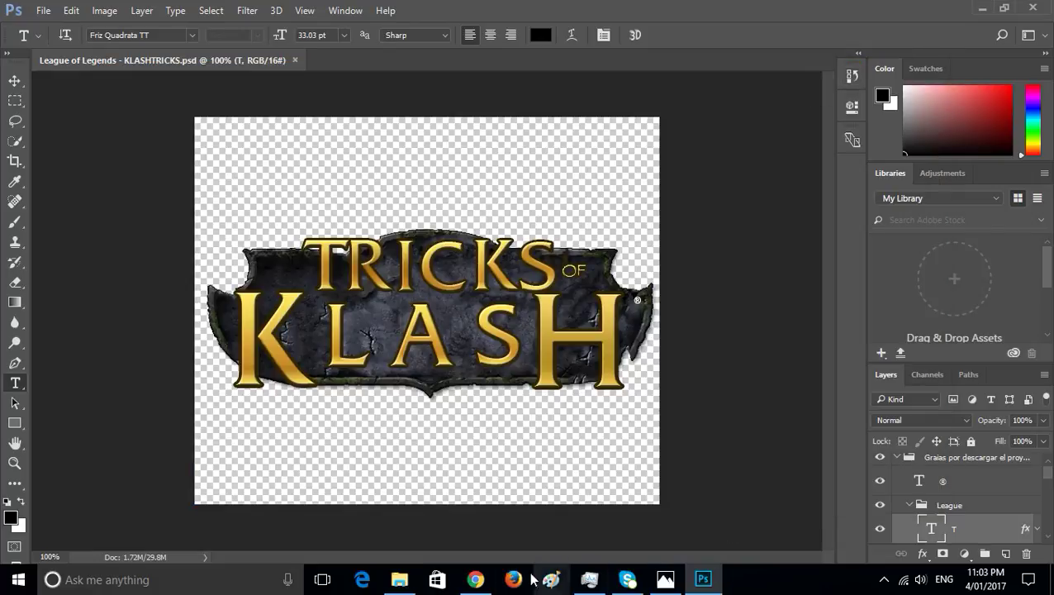
pyautogui.click(399, 579)
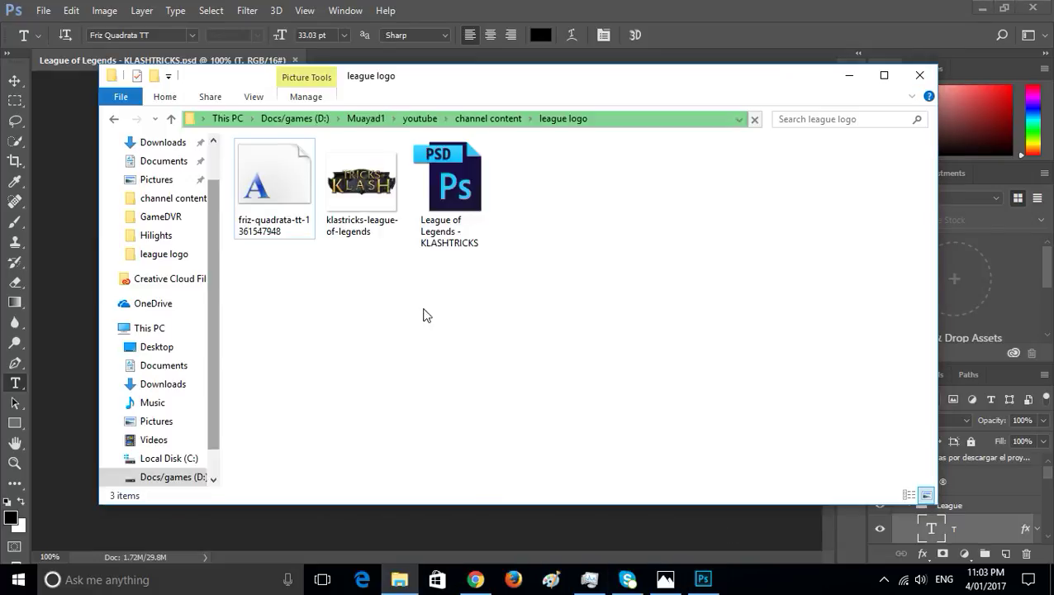
# Step: Edit the TRICKS letter text layers with the Type tool, replacing the C with a G
pyautogui.click(448, 178)
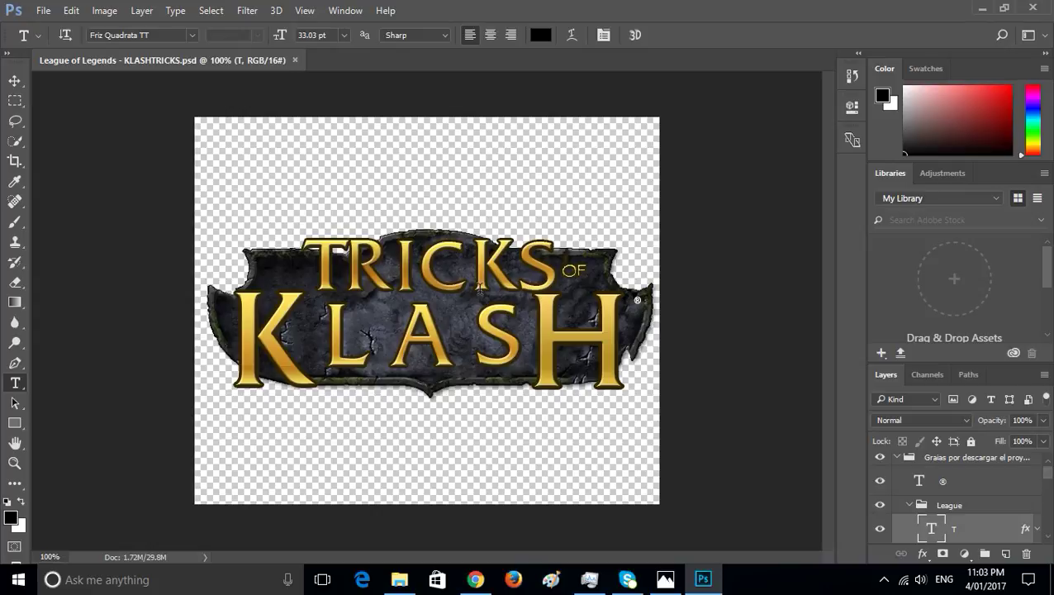
pyautogui.moveTo(379, 295)
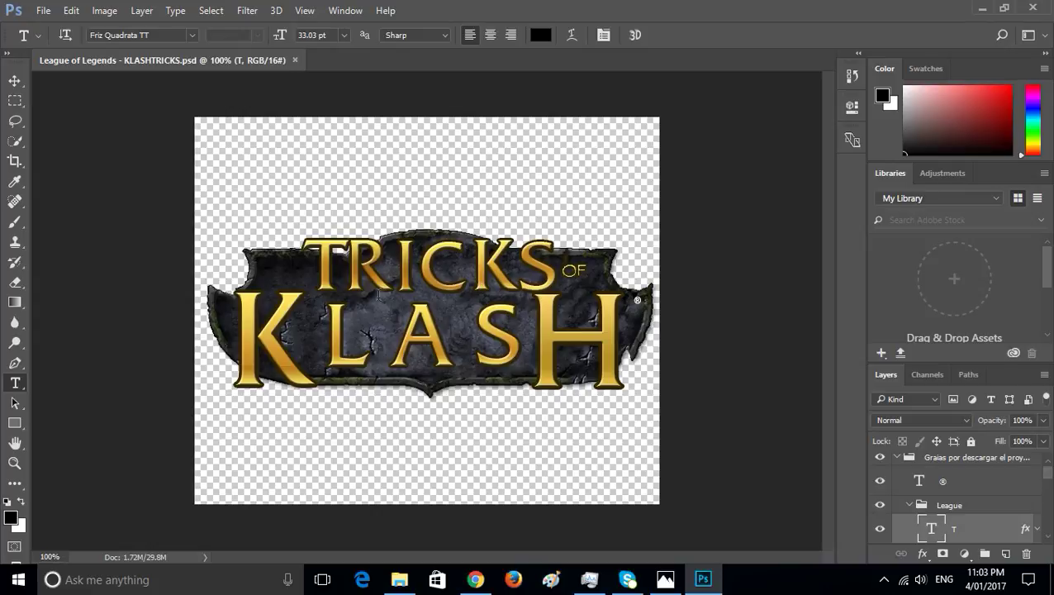
pyautogui.click(378, 289)
pyautogui.write('R')
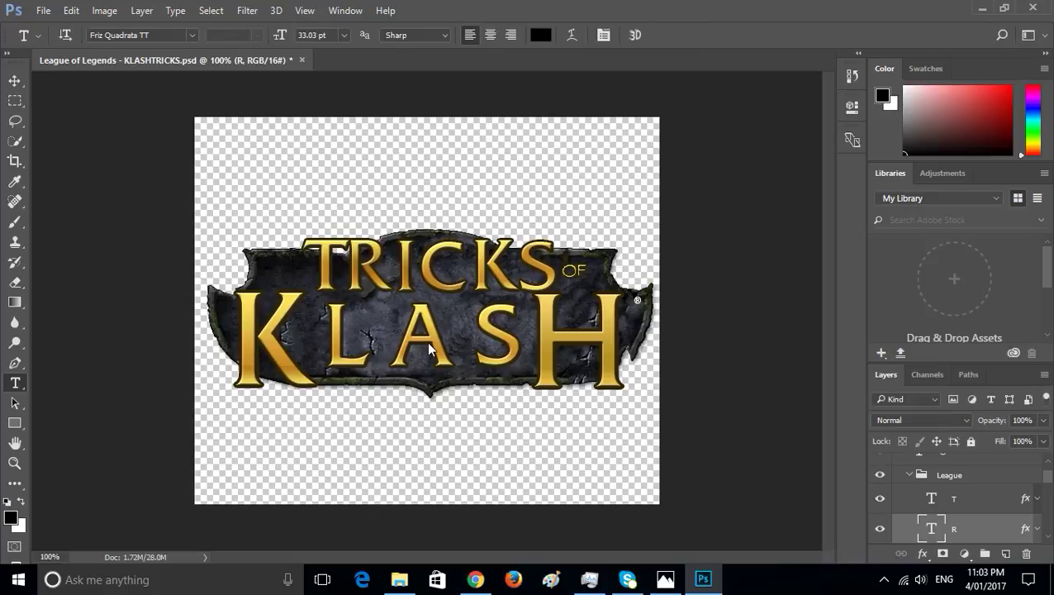
pyautogui.click(429, 347)
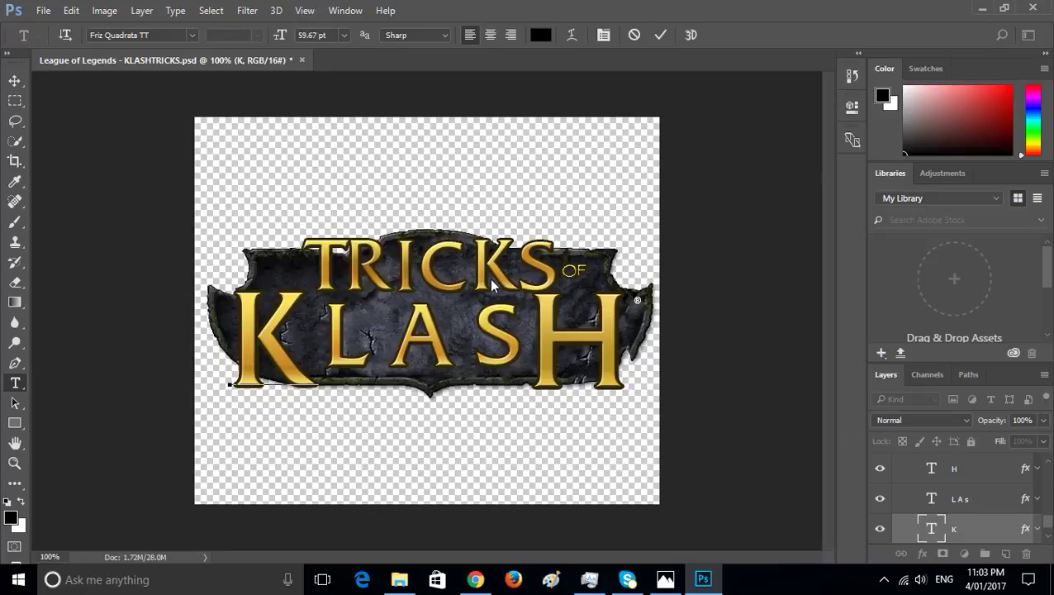
pyautogui.moveTo(565, 296)
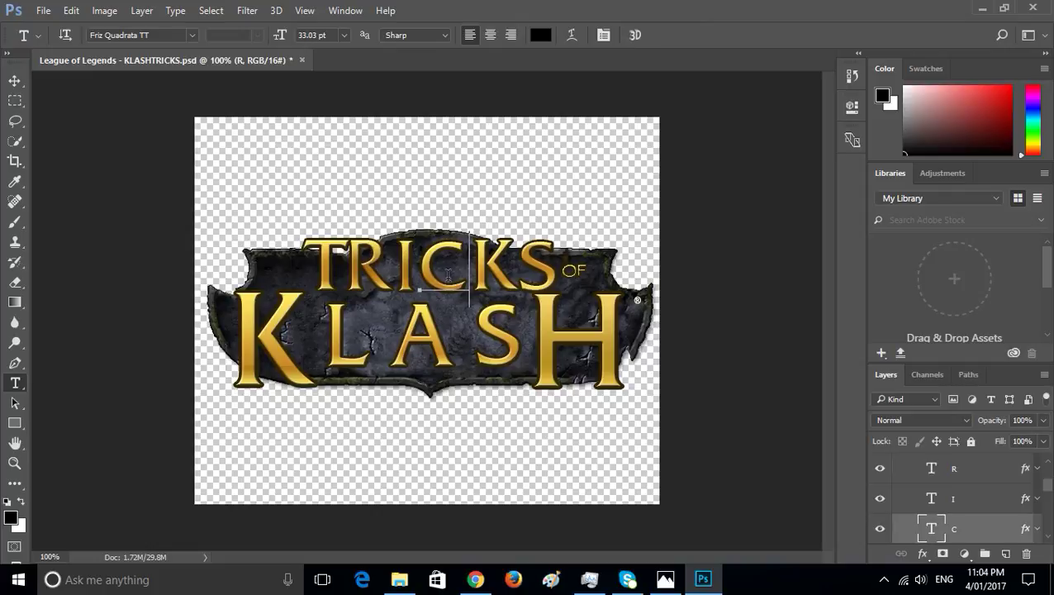
pyautogui.press('Backspace')
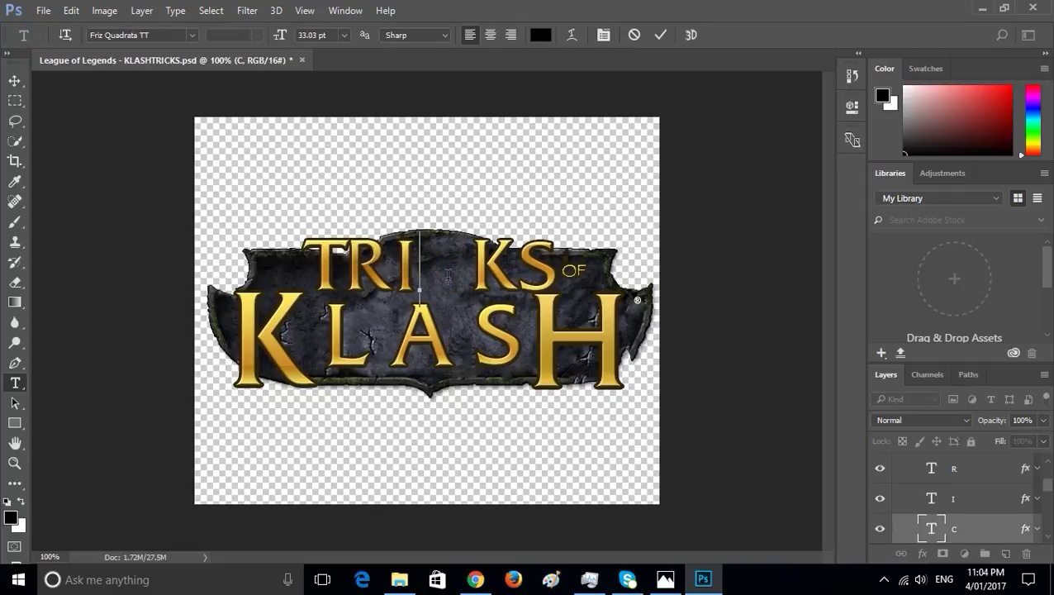
pyautogui.write('G')
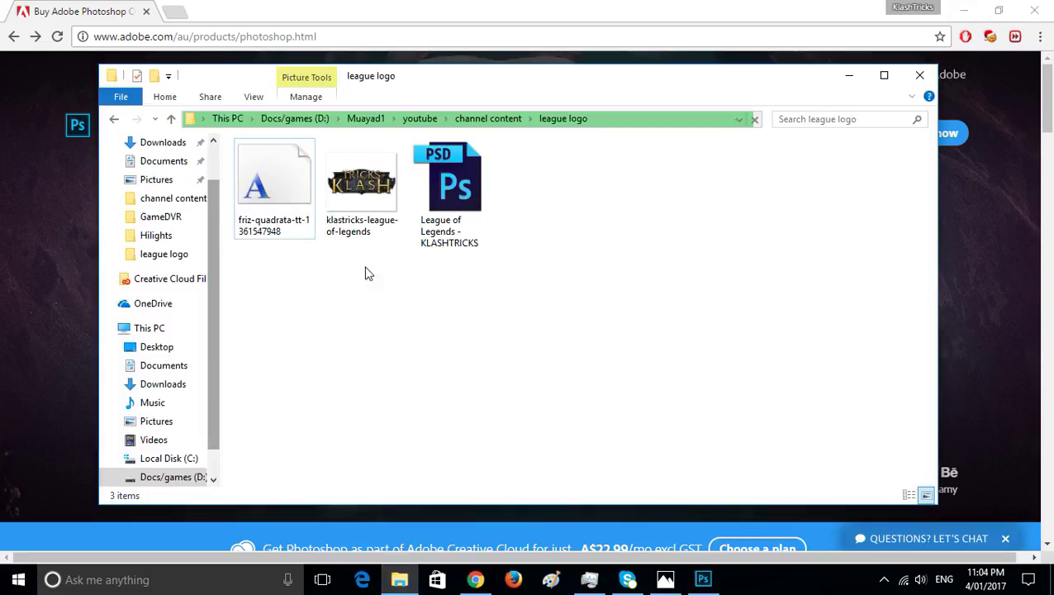
# Step: Preview the original logo JPG, then start saving the KLASHTRICKS document via File > Save
pyautogui.doubleClick(361, 180)
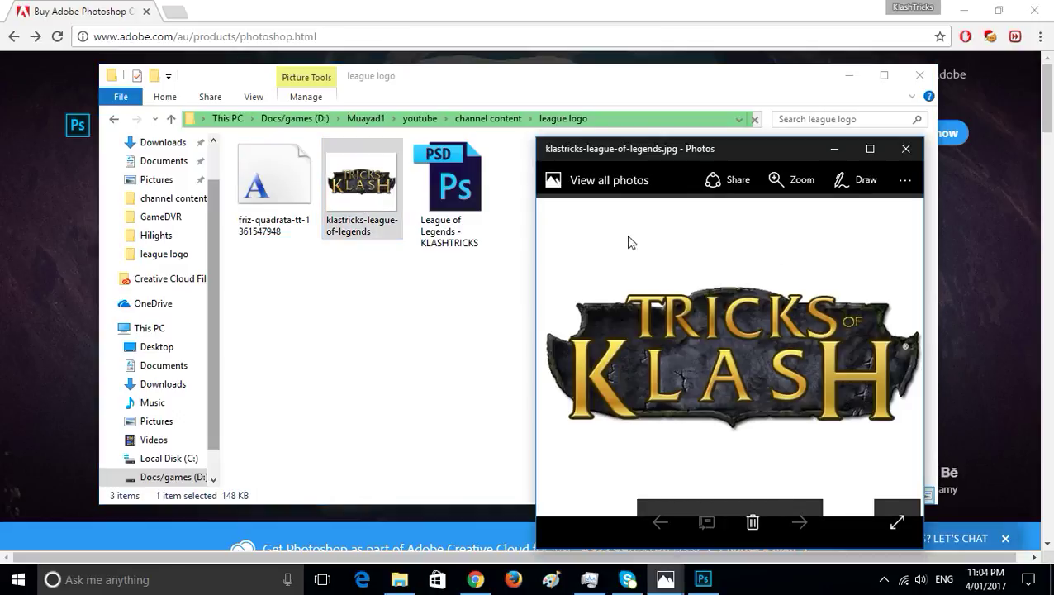
pyautogui.moveTo(659, 313)
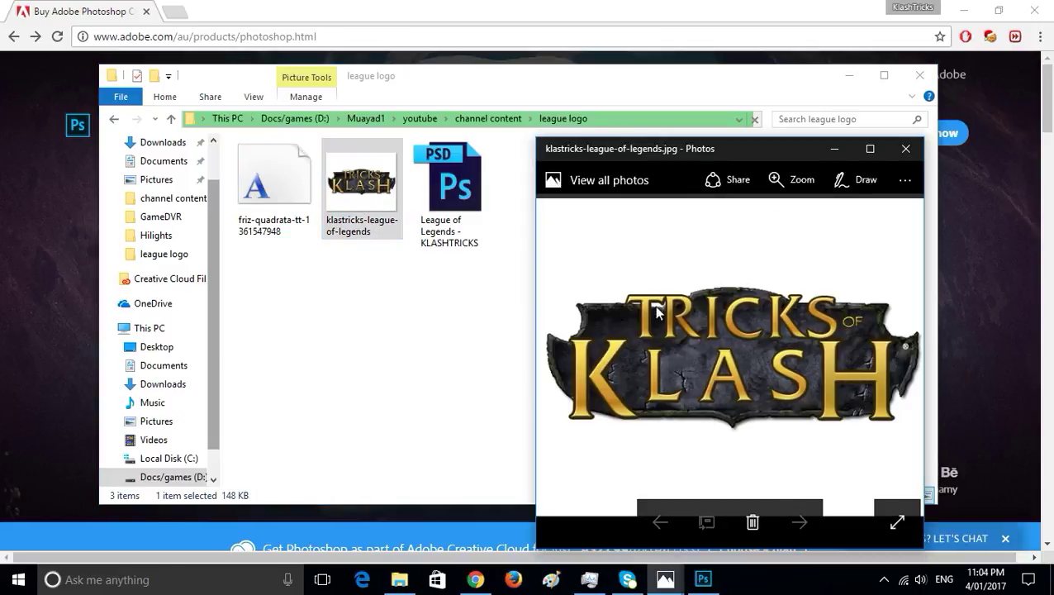
pyautogui.moveTo(564, 347)
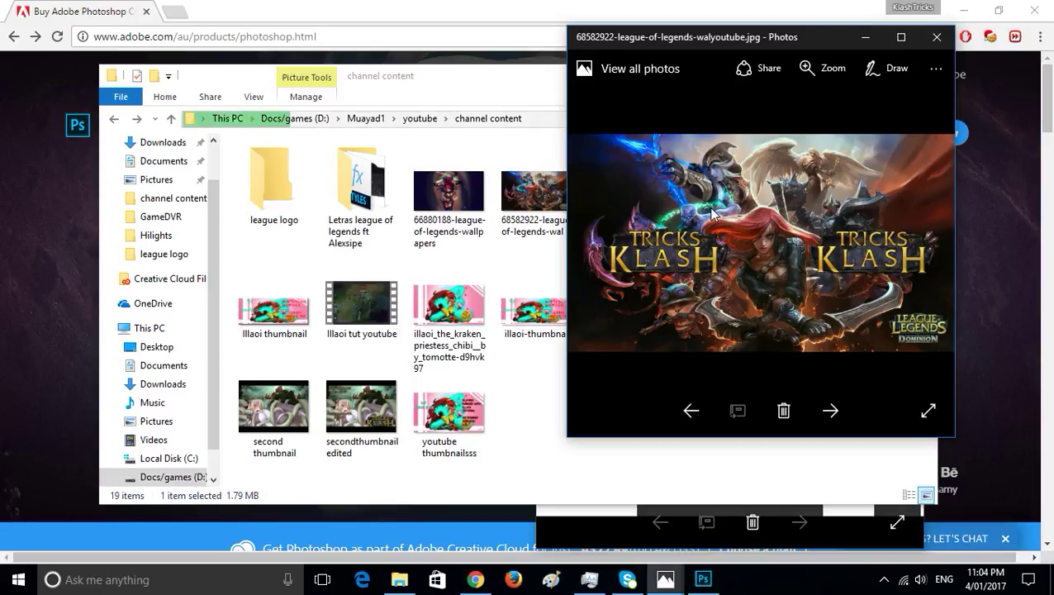
pyautogui.moveTo(670, 249)
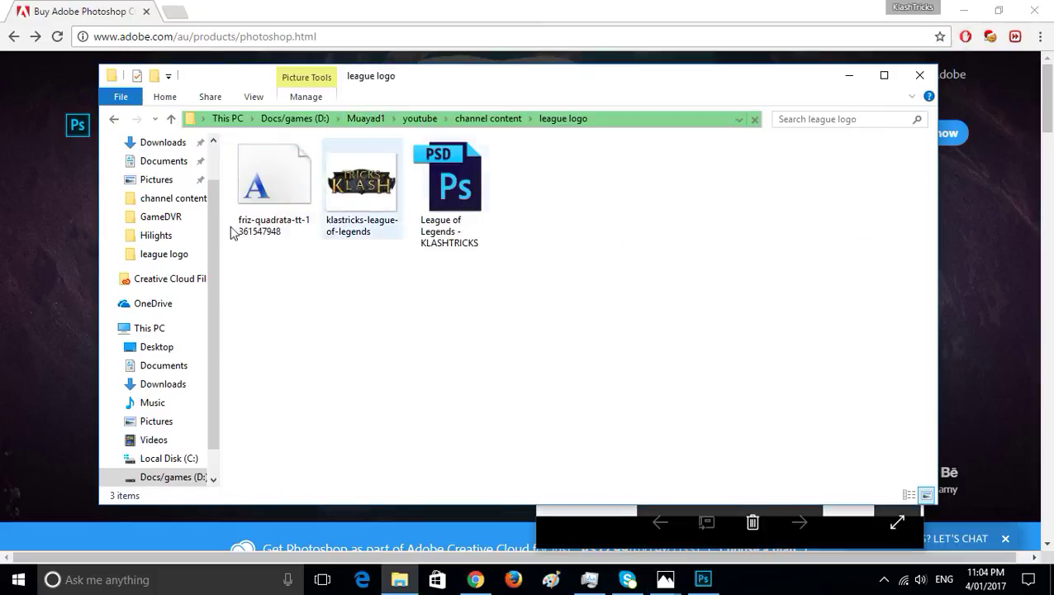
pyautogui.doubleClick(448, 175)
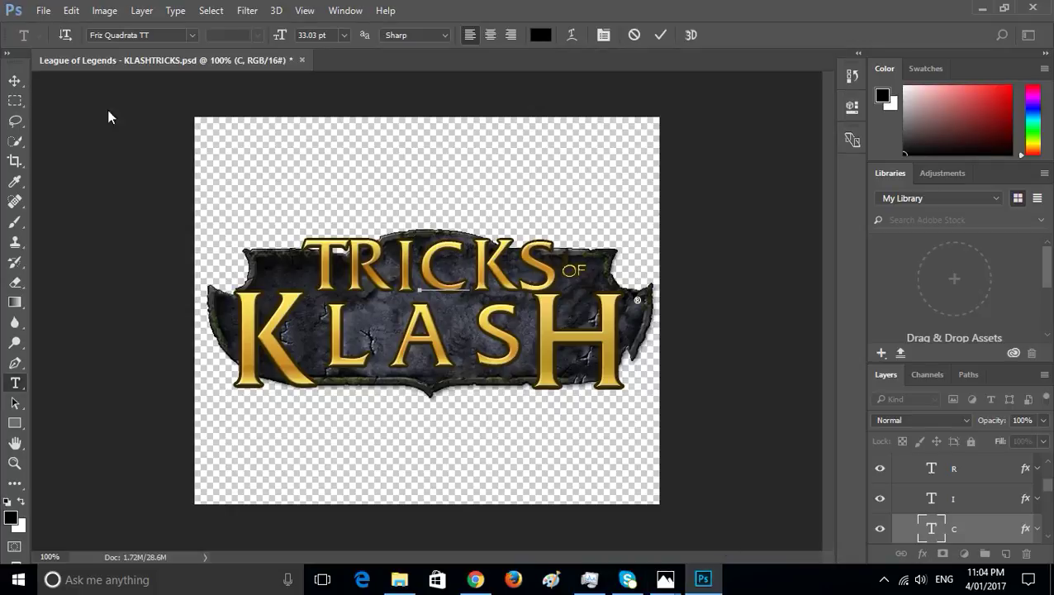
pyautogui.click(43, 9)
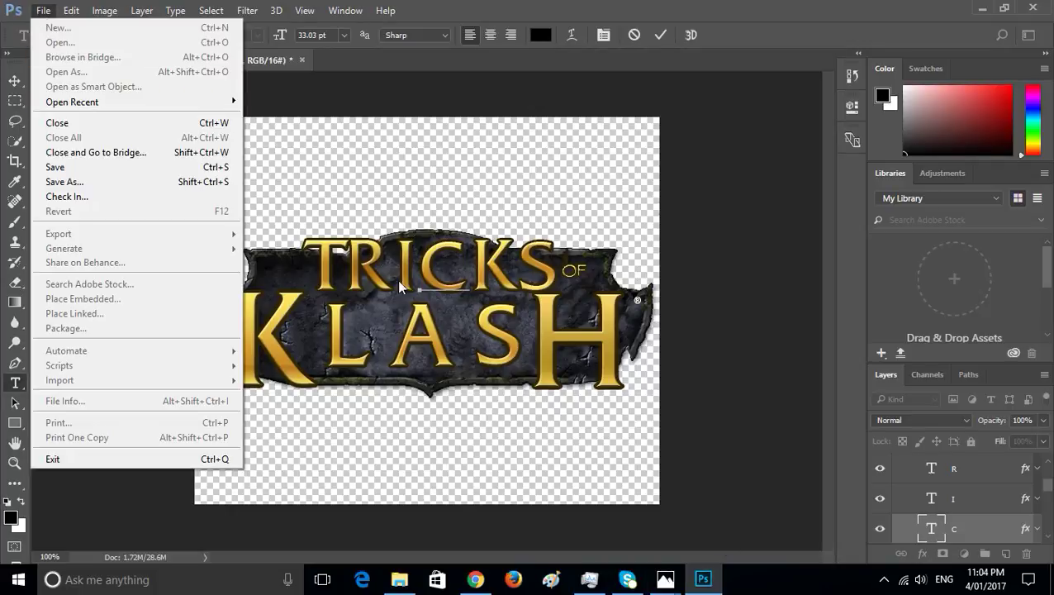
pyautogui.moveTo(116, 176)
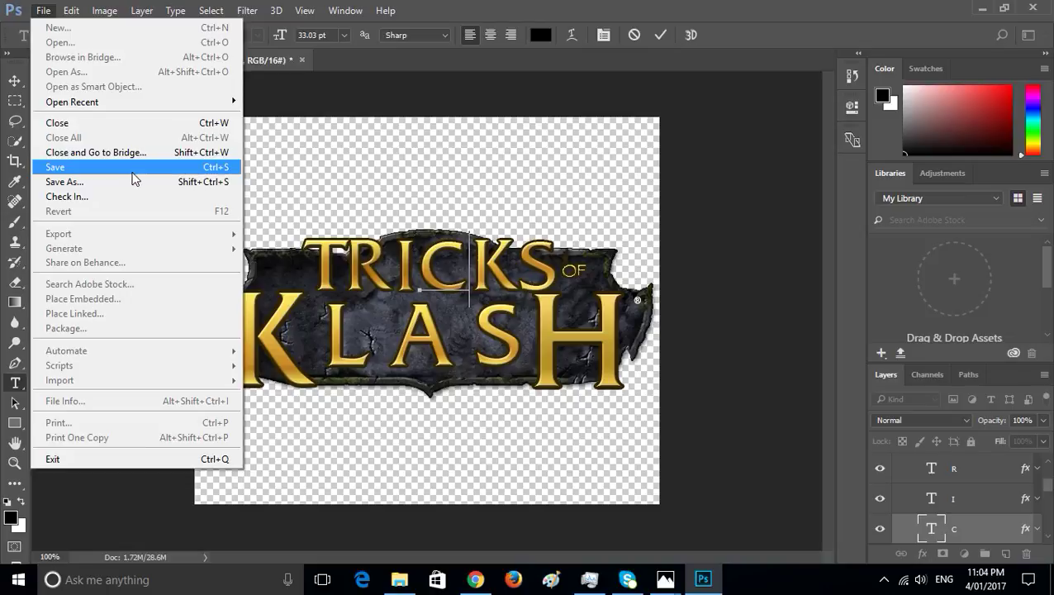
pyautogui.click(64, 181)
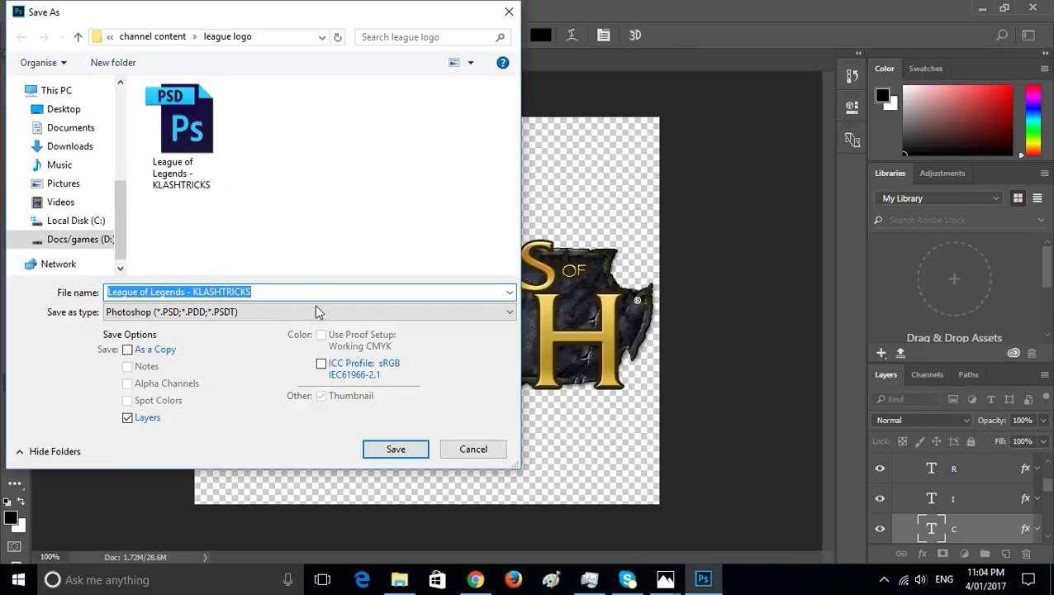
# Step: Save the logo as PNG (*.PNG;*.PNS) into the league logo folder
pyautogui.click(310, 312)
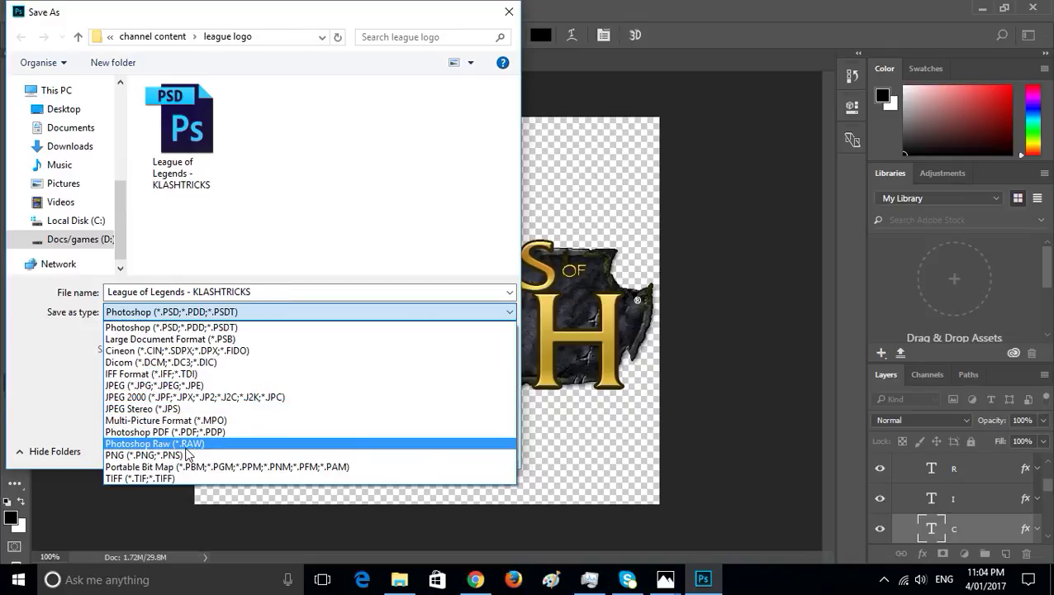
pyautogui.moveTo(194, 398)
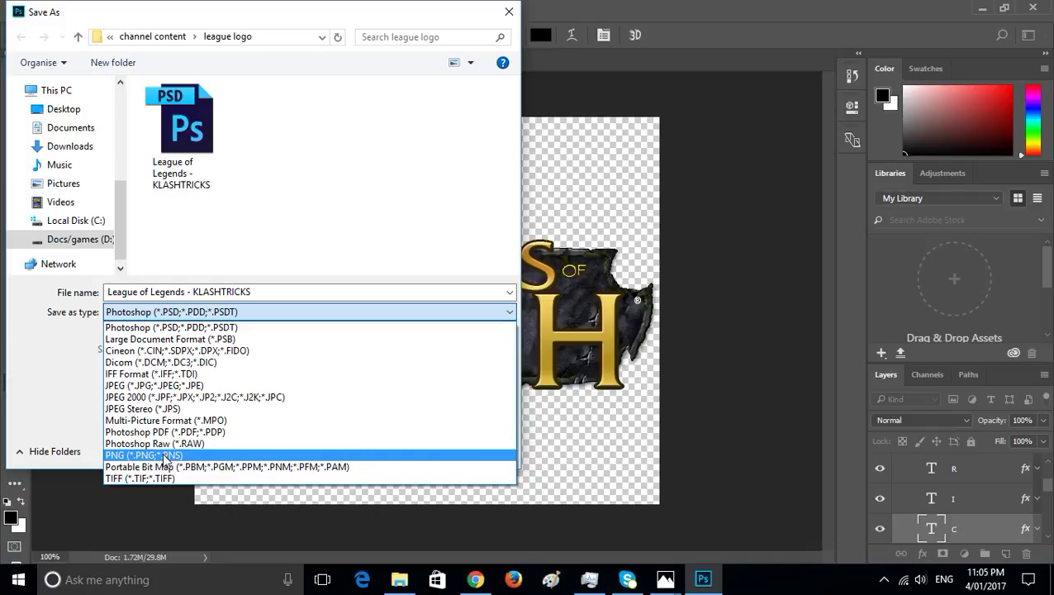
pyautogui.click(143, 454)
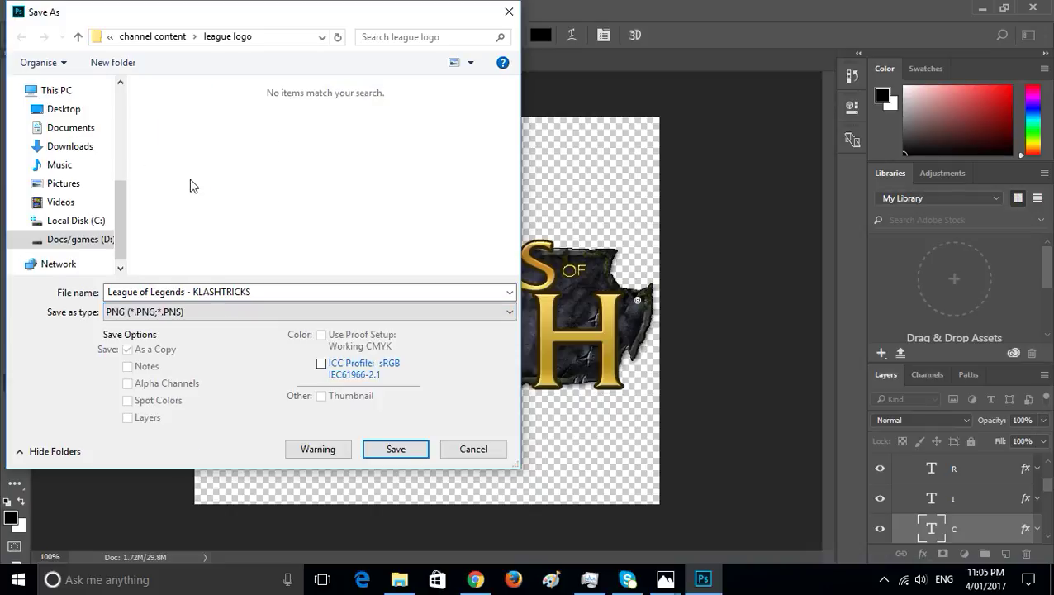
pyautogui.click(395, 449)
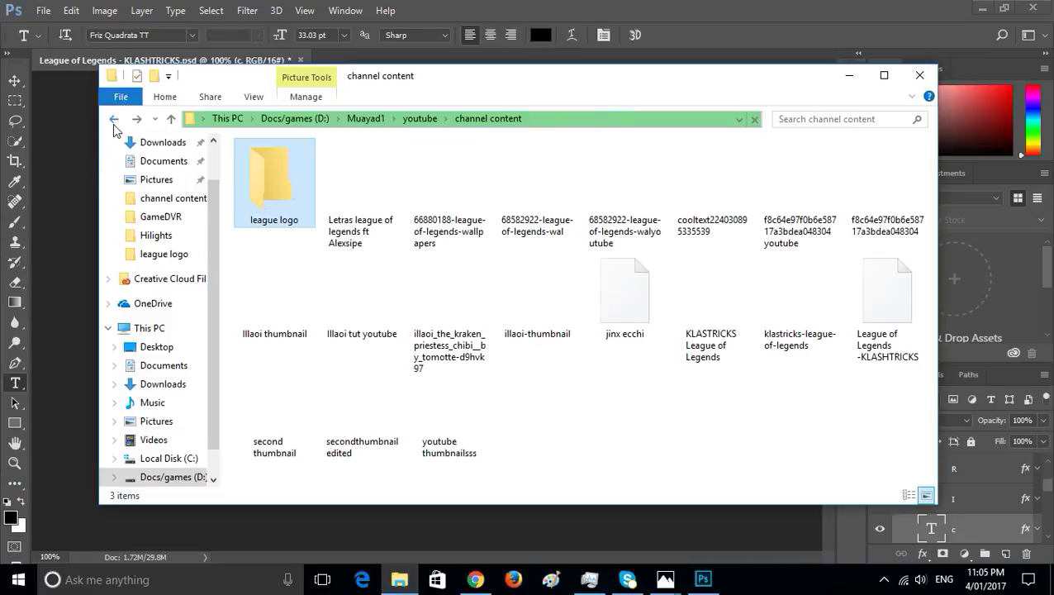
# Step: Restart Windows Explorer from Task Manager to refresh thumbnails, then close Task Manager
pyautogui.click(626, 190)
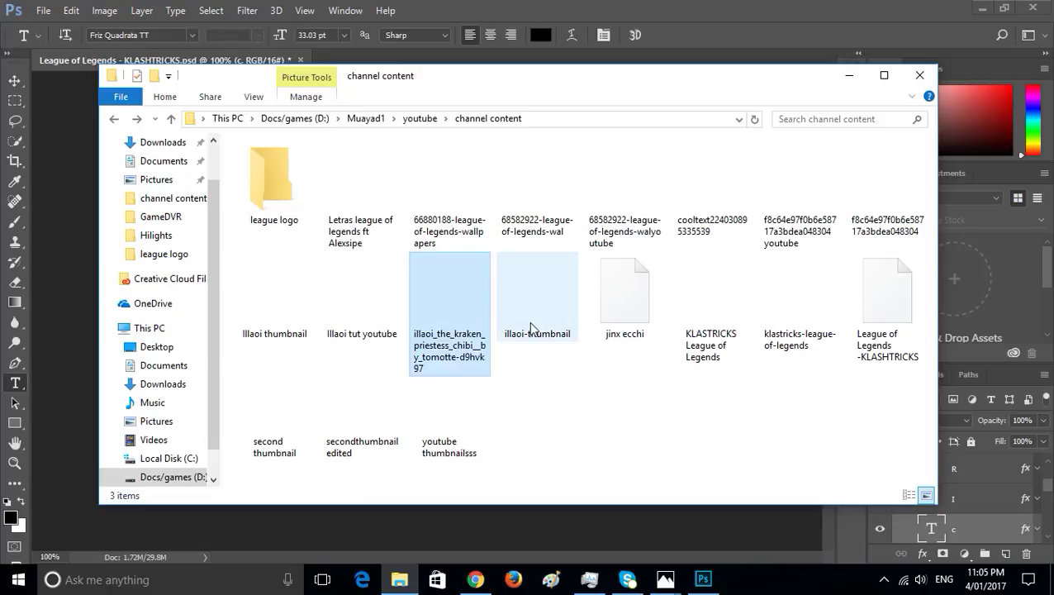
pyautogui.click(711, 306)
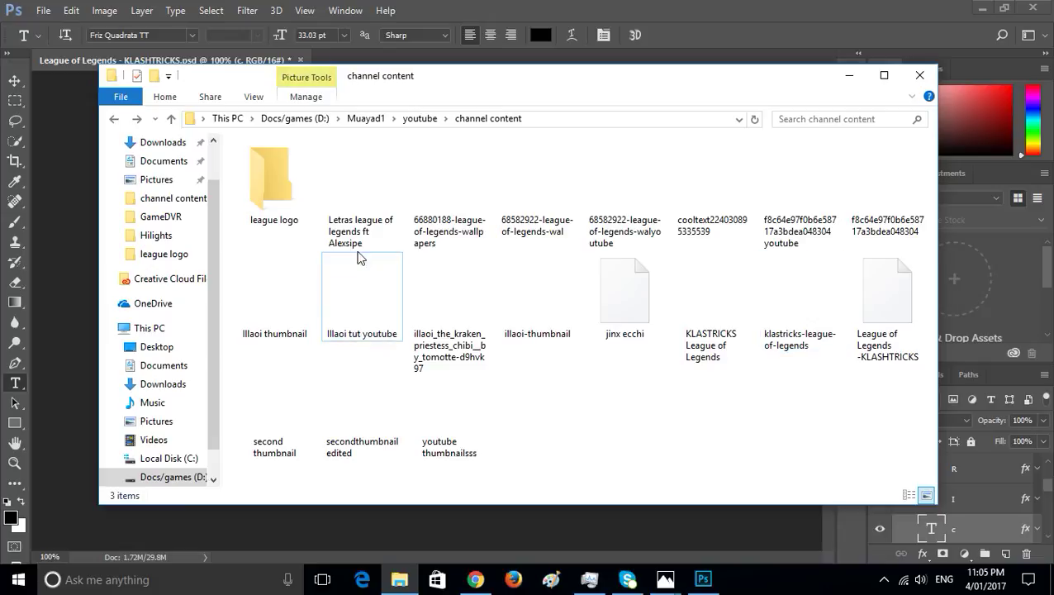
pyautogui.click(537, 188)
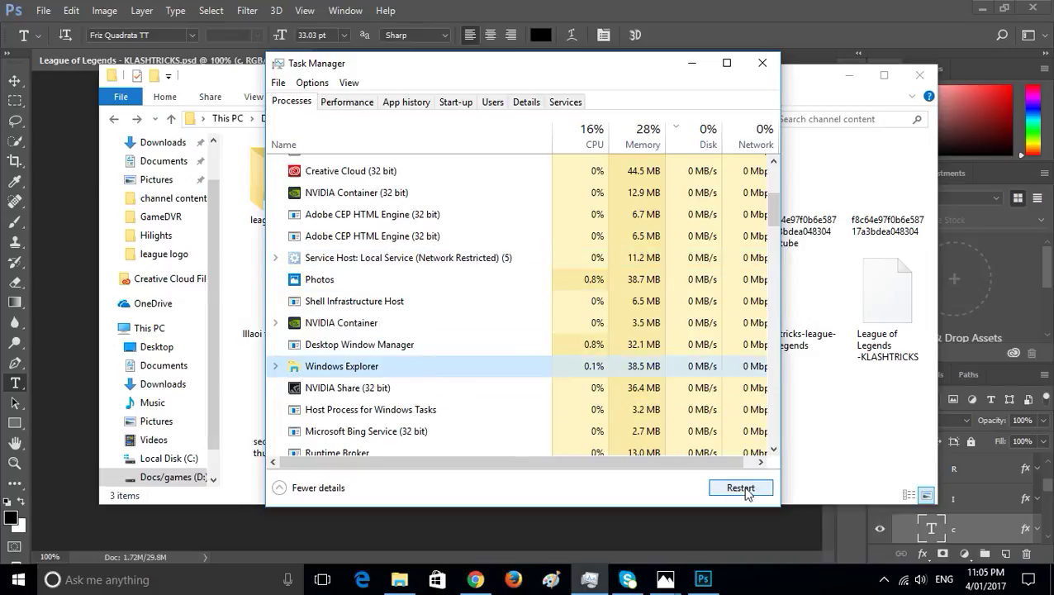
pyautogui.click(740, 487)
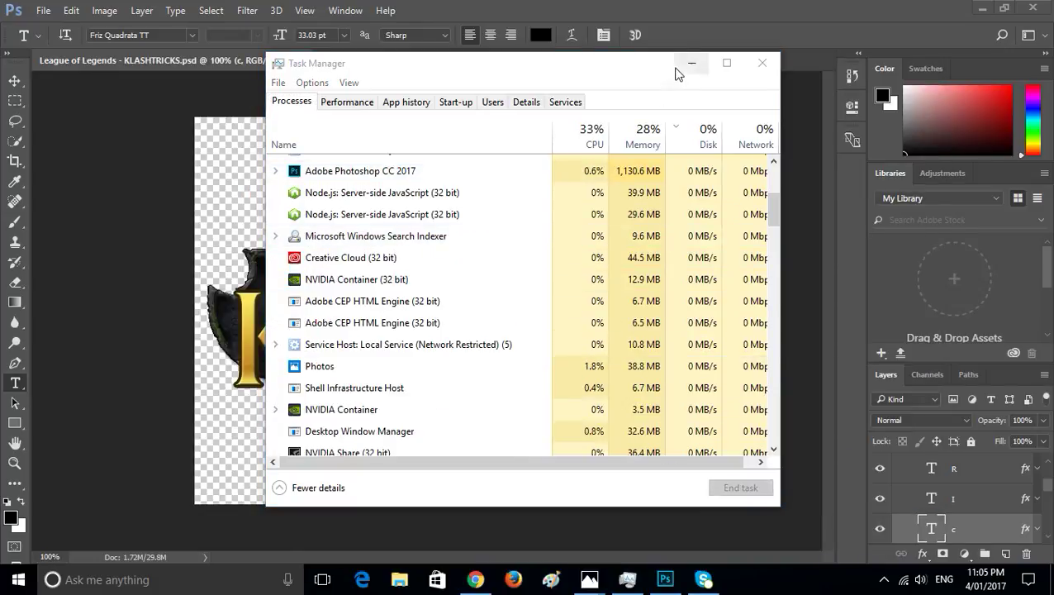
pyautogui.click(761, 63)
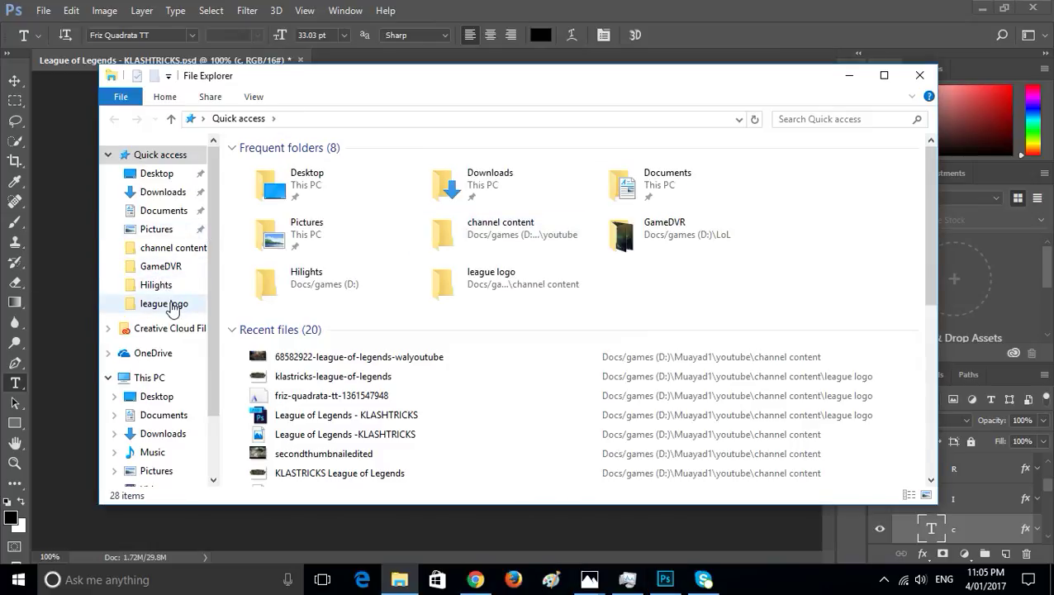
# Step: Compare the saved transparent PNG with the JPG in Photos, then return to the logo PSD
pyautogui.doubleClick(175, 247)
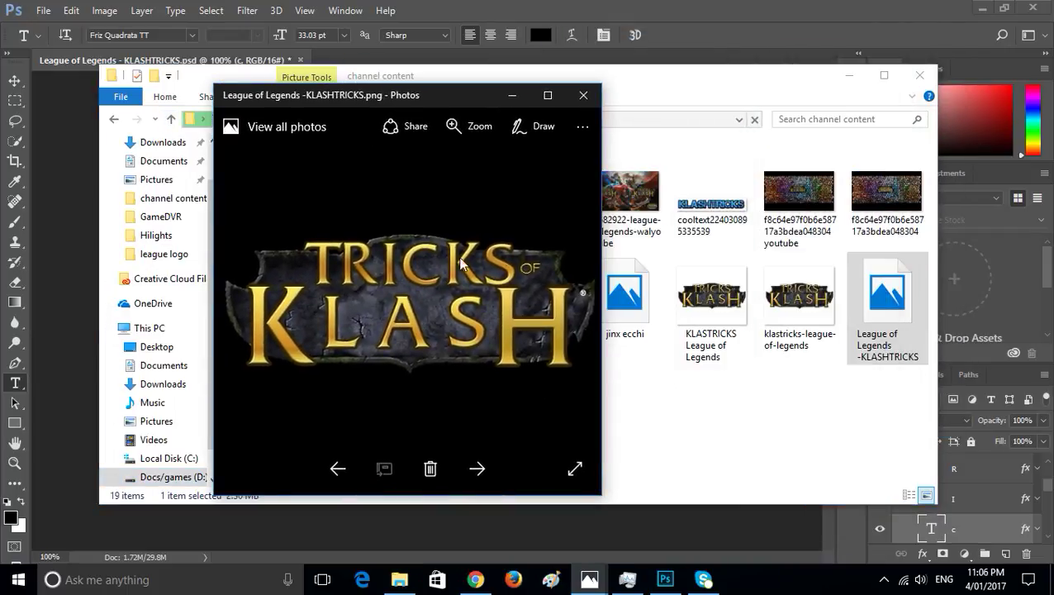
pyautogui.moveTo(413, 314)
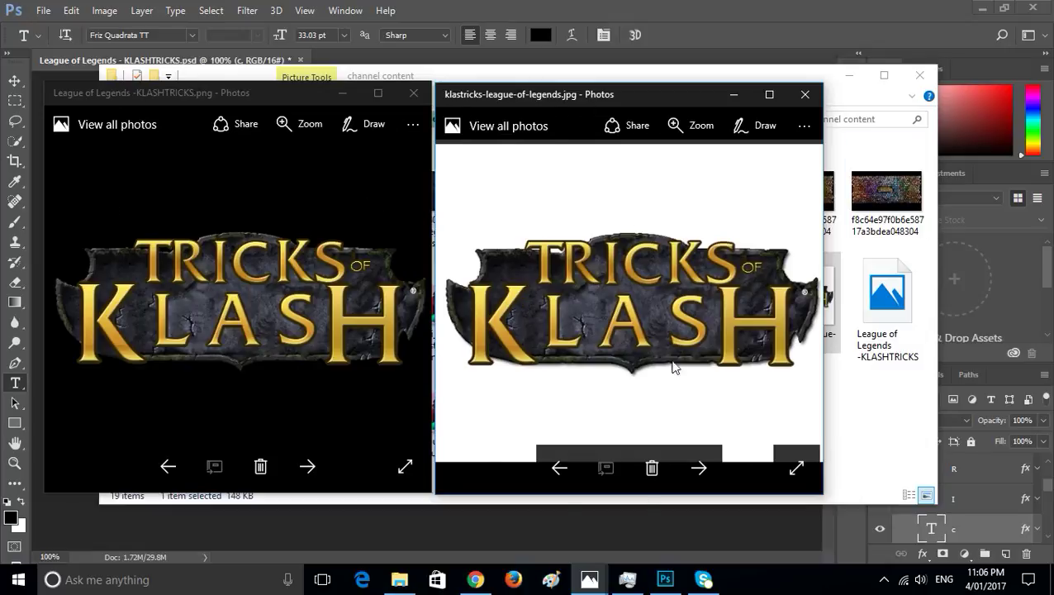
pyautogui.moveTo(227, 286)
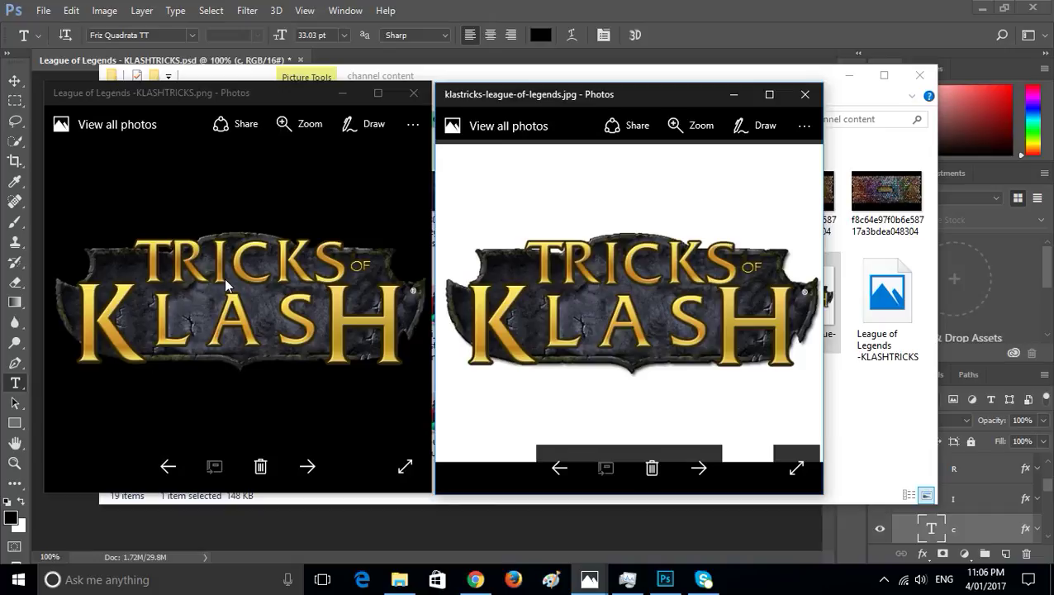
pyautogui.moveTo(538, 191)
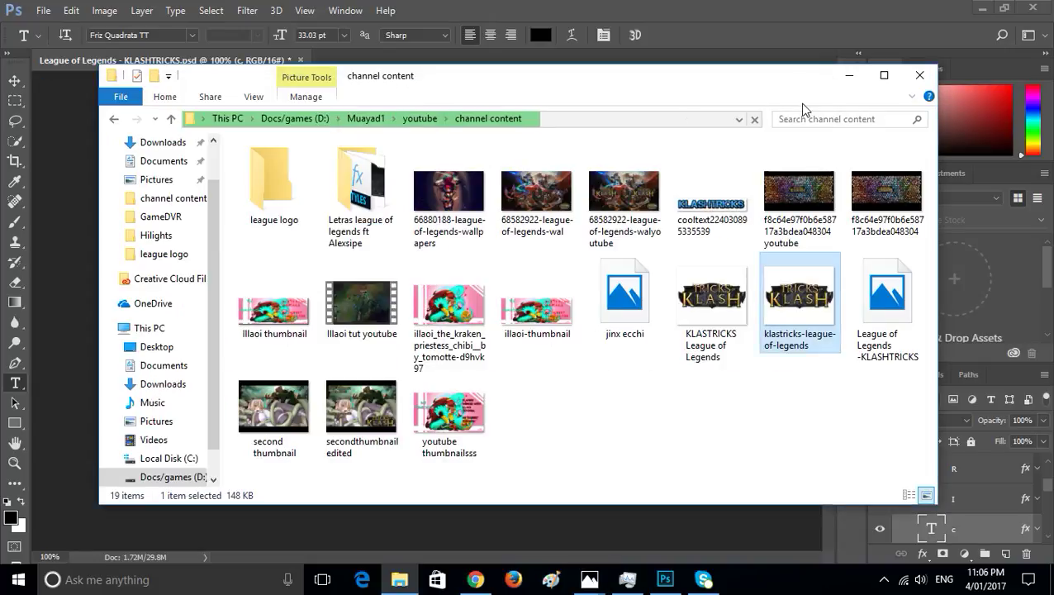
pyautogui.click(665, 578)
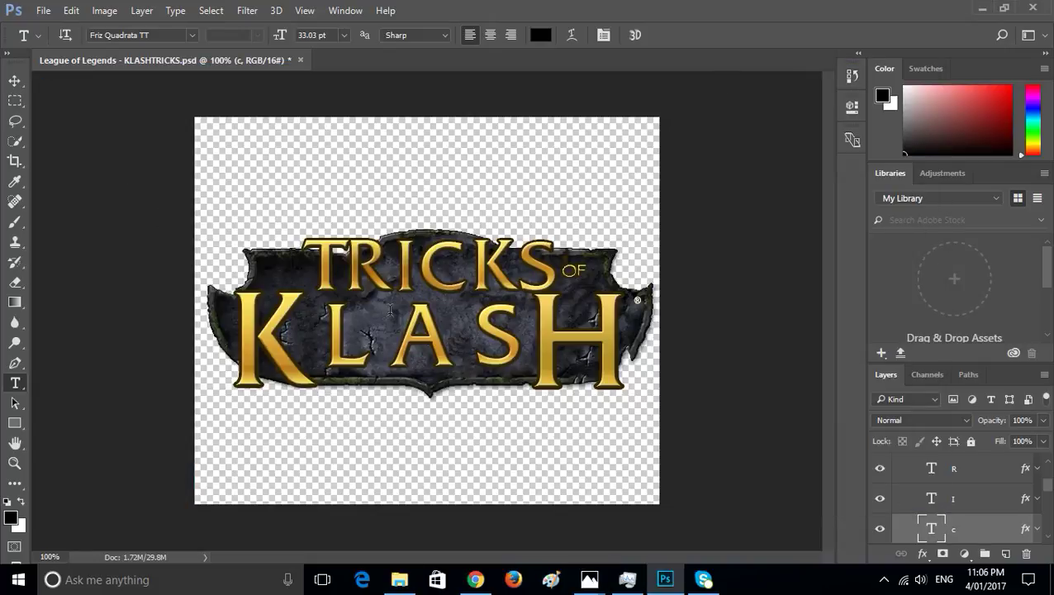